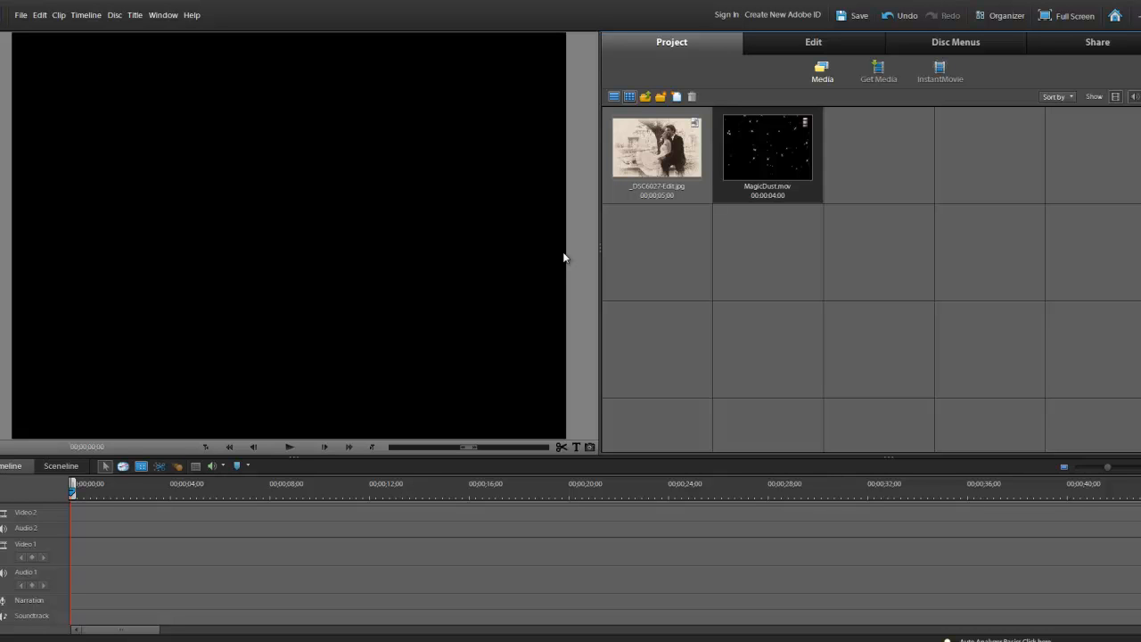
{"action": "mouse_move", "coordinate": [609, 243]}
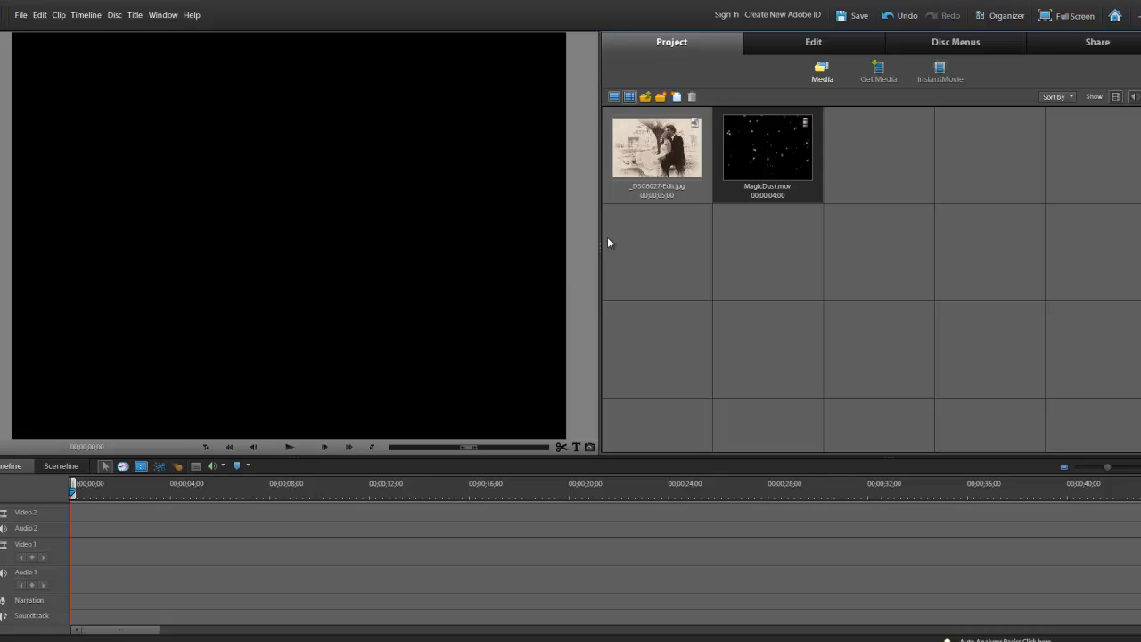
{"action": "mouse_move", "coordinate": [754, 221]}
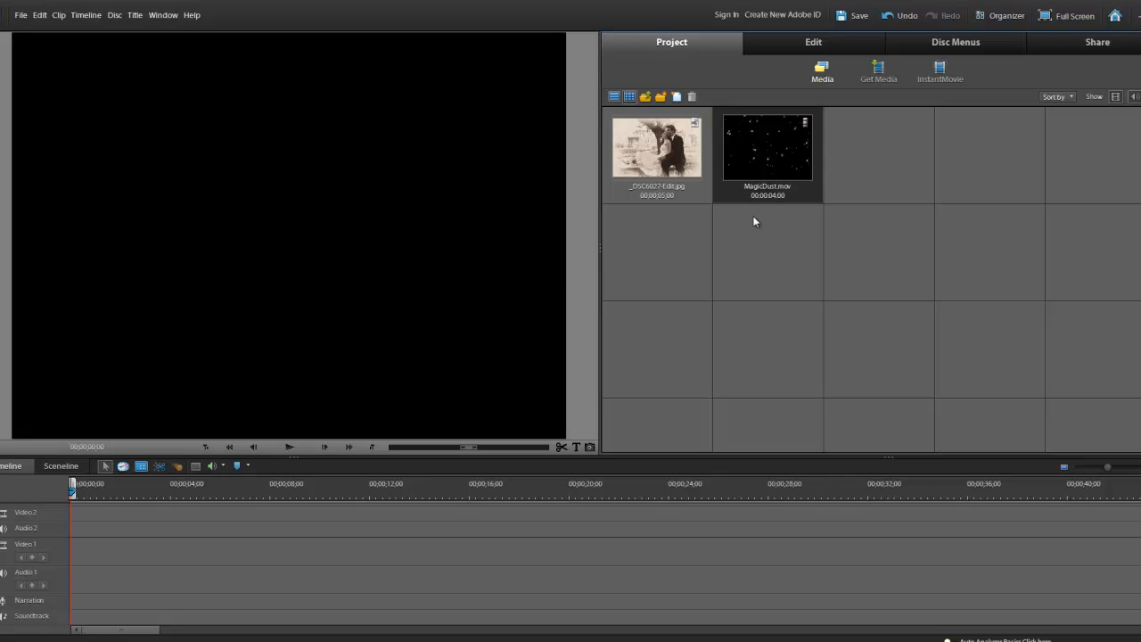
{"action": "mouse_move", "coordinate": [773, 214]}
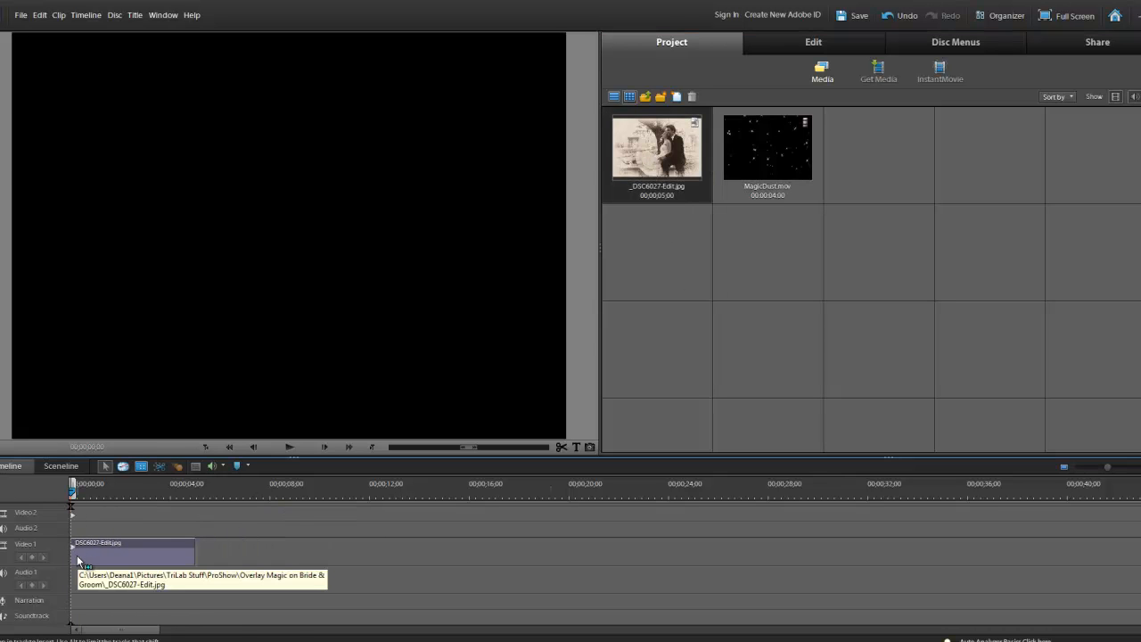
Step: Drag MagicDust.mov from the Project panel onto Video 2 above the wedding photo
{"action": "left_click", "coordinate": [132, 549]}
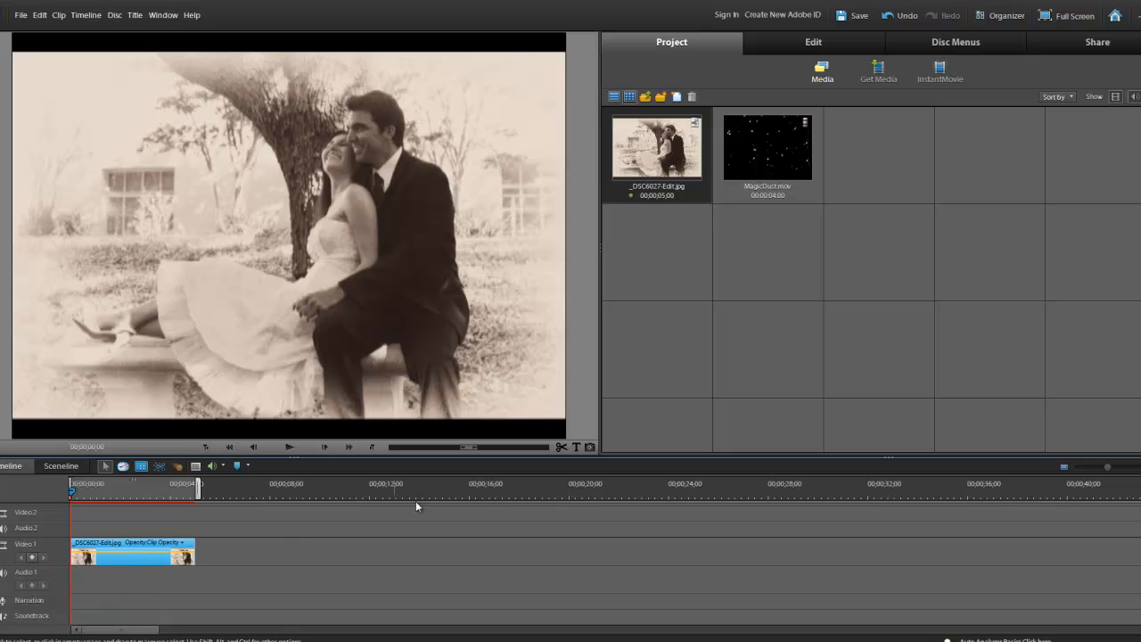
{"action": "left_click", "coordinate": [766, 146]}
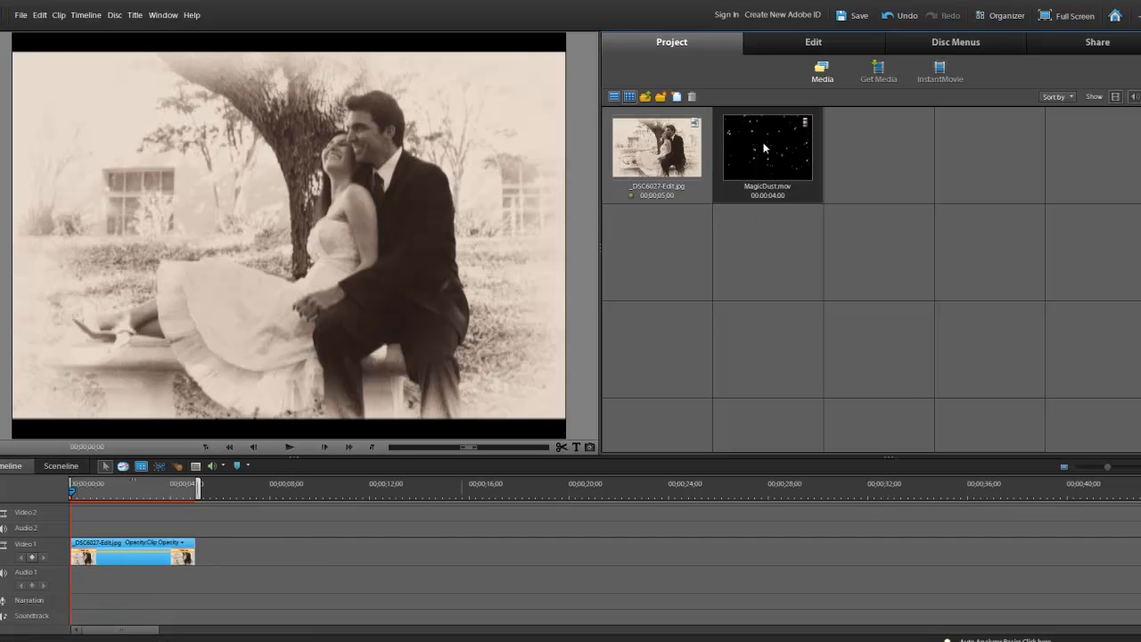
{"action": "mouse_move", "coordinate": [260, 461]}
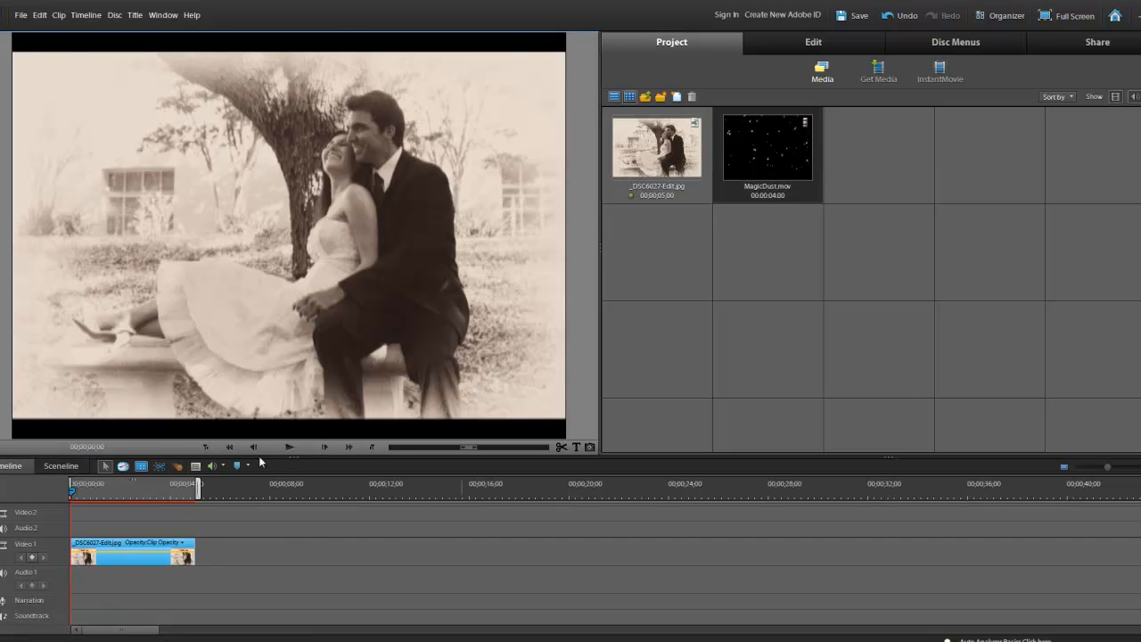
{"action": "left_click_drag", "start_coordinate": [766, 147], "coordinate": [81, 510]}
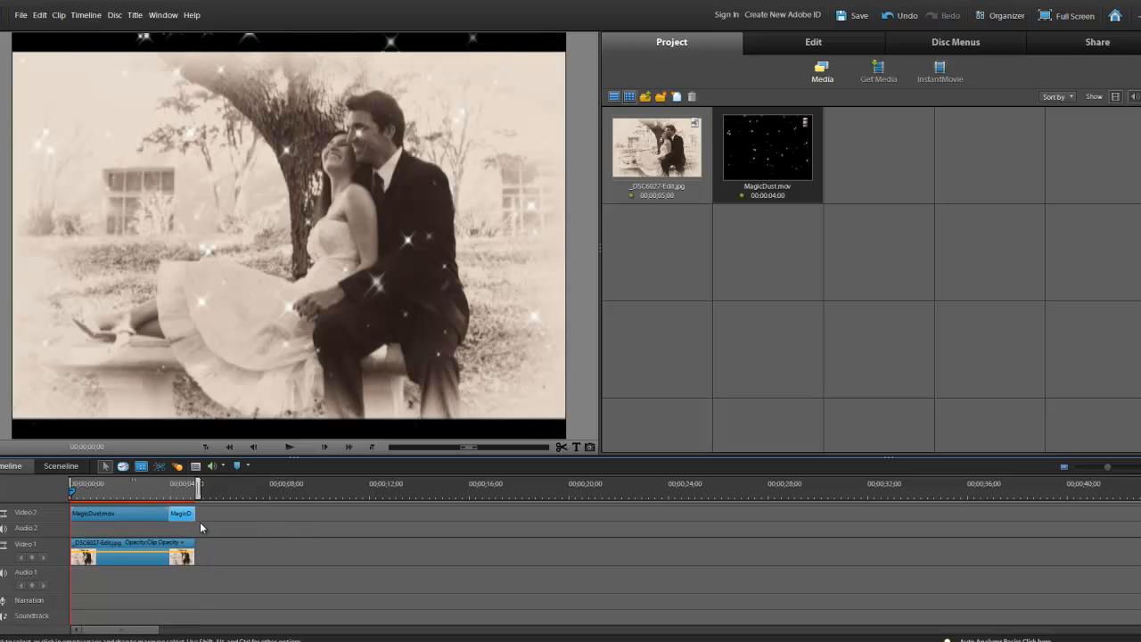
{"action": "mouse_move", "coordinate": [909, 230]}
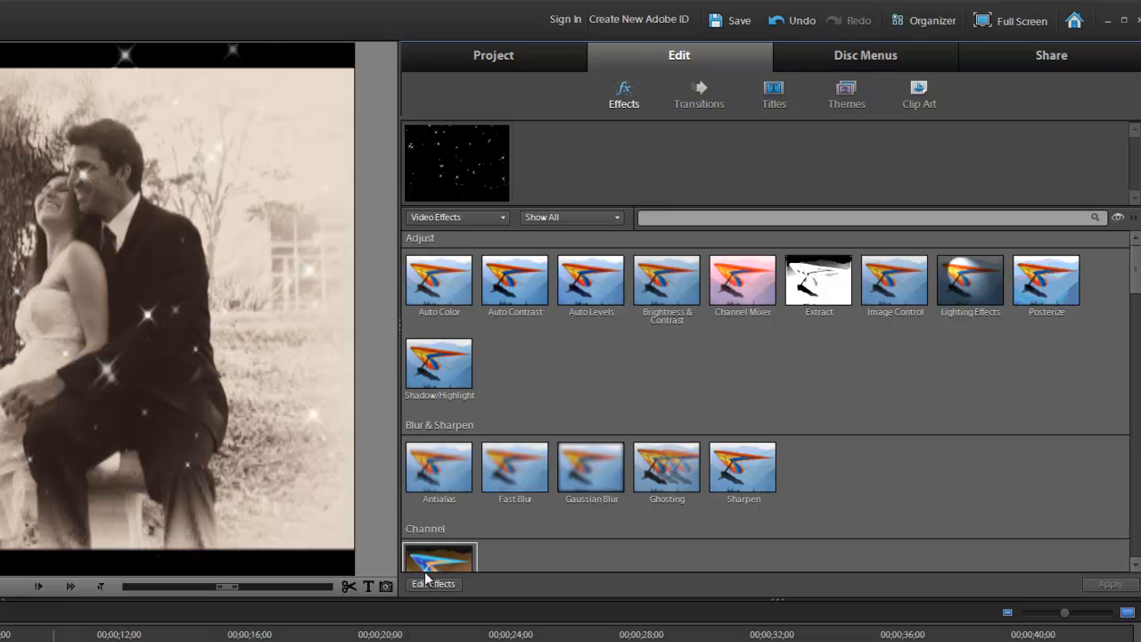
Step: Lower the MagicDust.mov clip's opacity from 100 percent in Edit Effects
{"action": "left_click", "coordinate": [432, 585]}
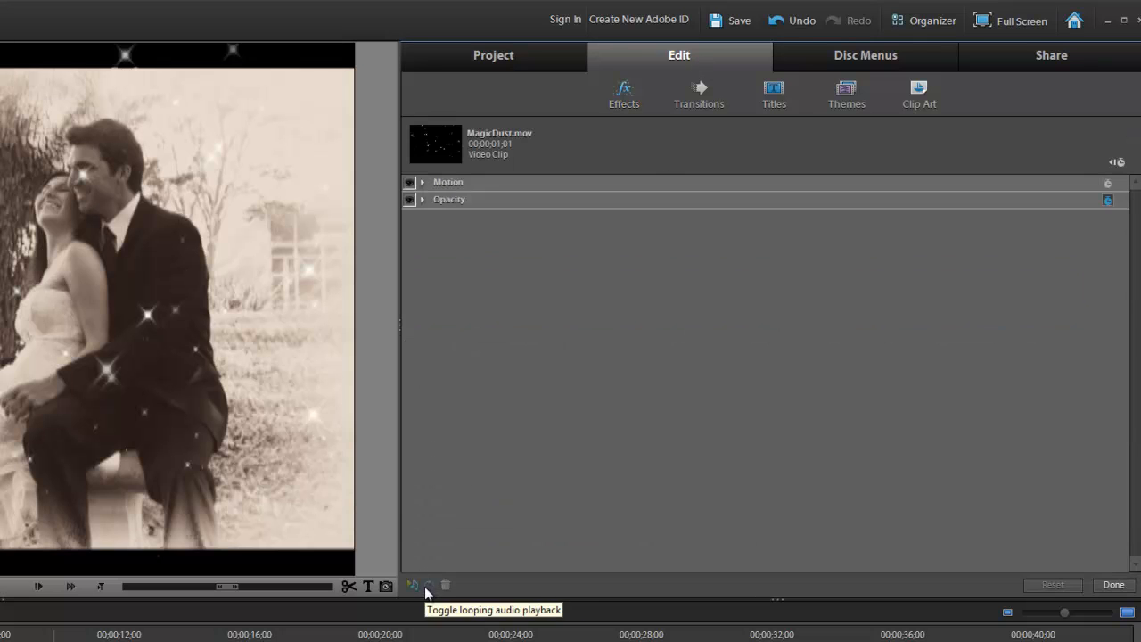
{"action": "left_click", "coordinate": [421, 199]}
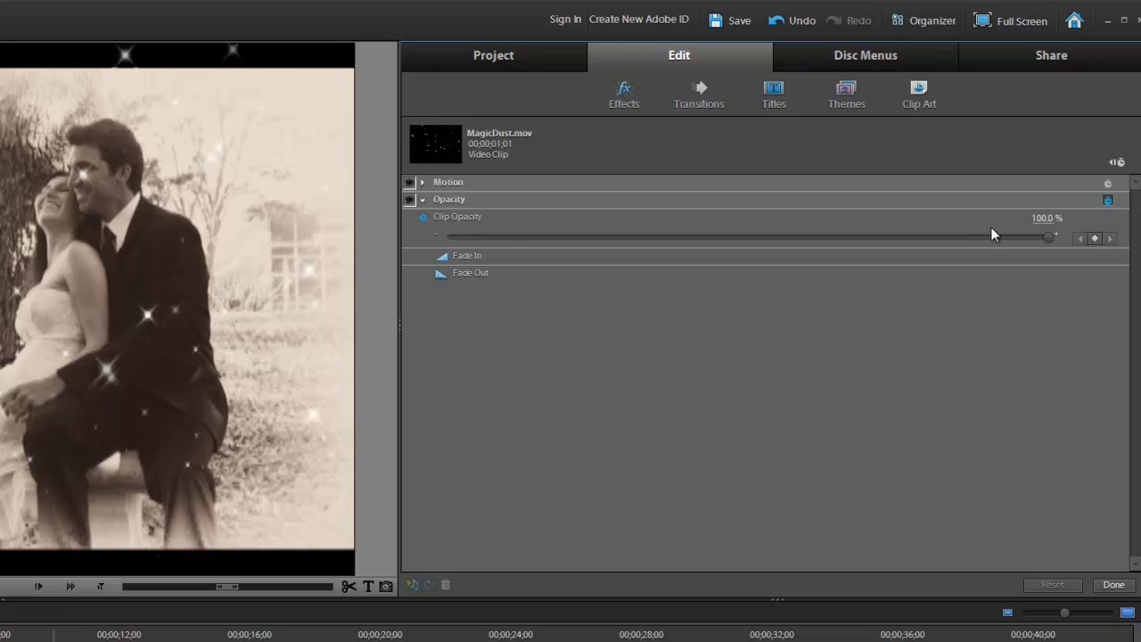
{"action": "double_click", "coordinate": [1048, 218]}
{"action": "type", "text": "70"}
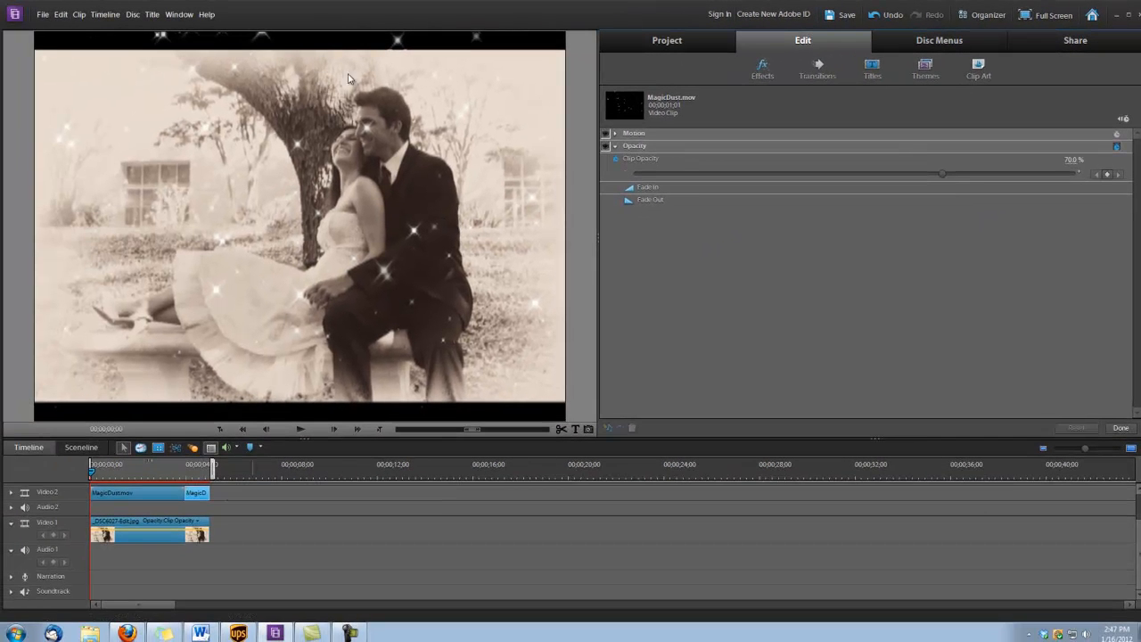
Step: Show the Video 1 wedding photo's Motion settings with position and scale
{"action": "left_click", "coordinate": [116, 533]}
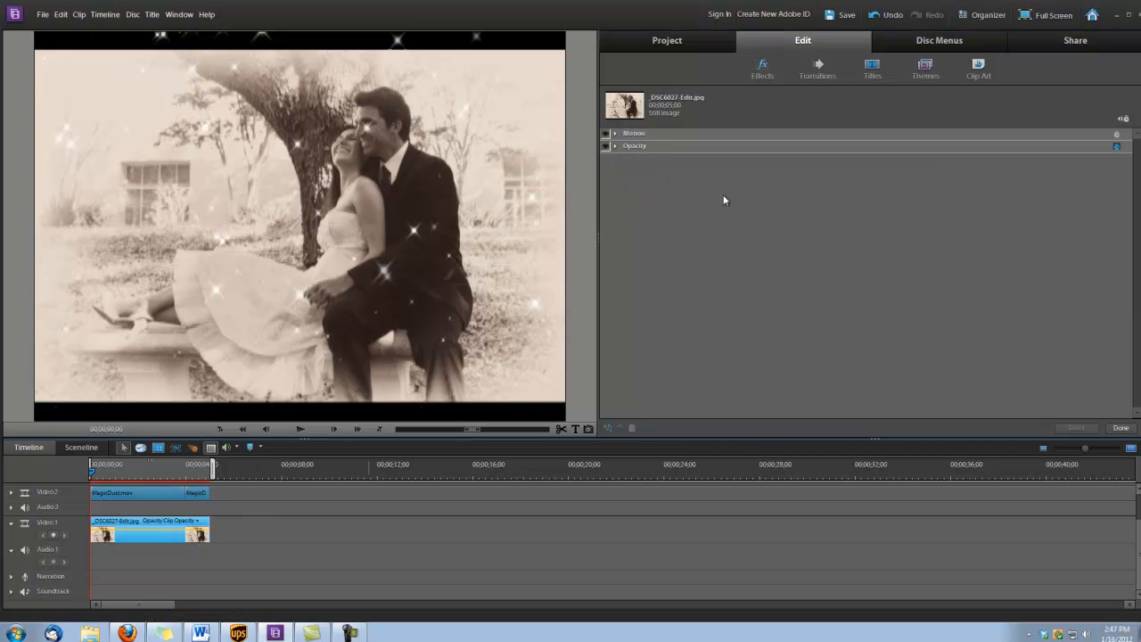
{"action": "left_click", "coordinate": [613, 132]}
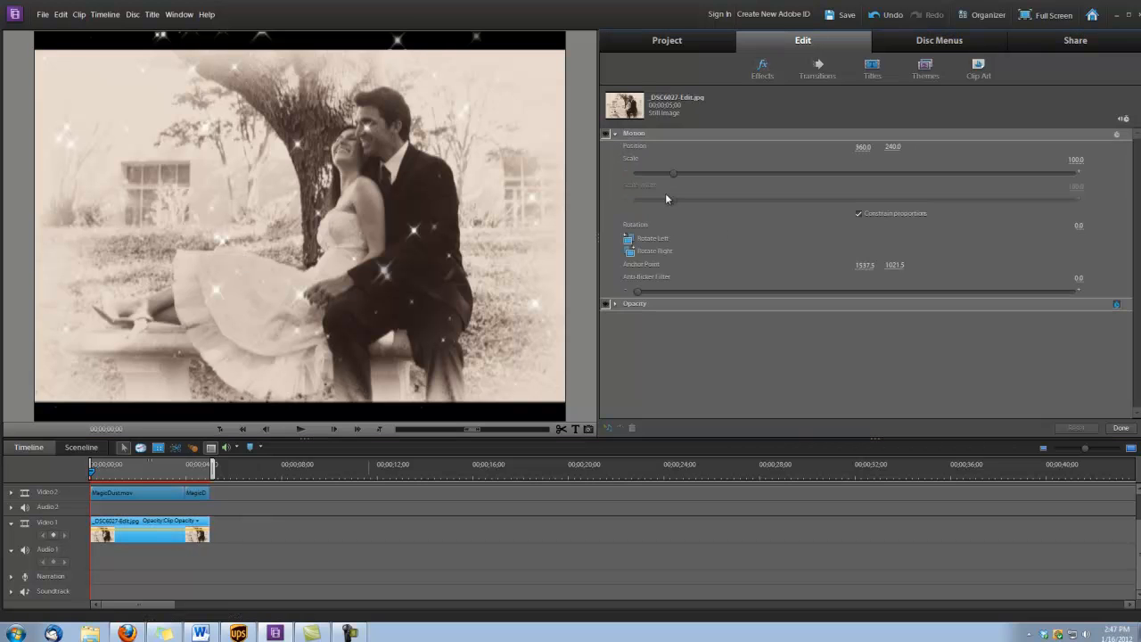
{"action": "mouse_move", "coordinate": [684, 200]}
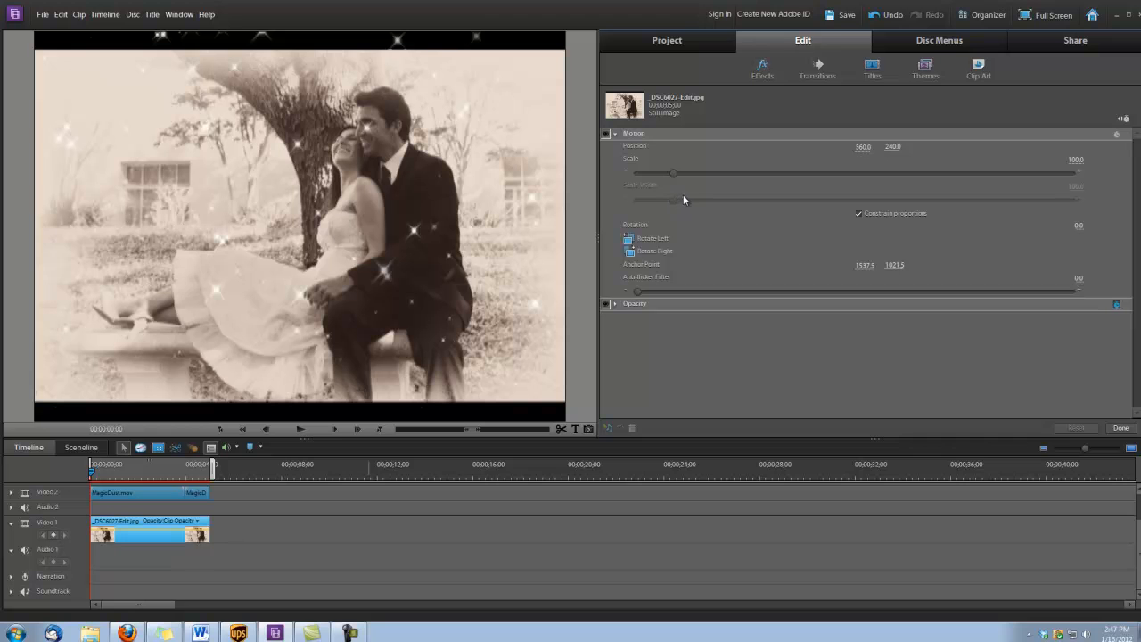
{"action": "mouse_move", "coordinate": [674, 178]}
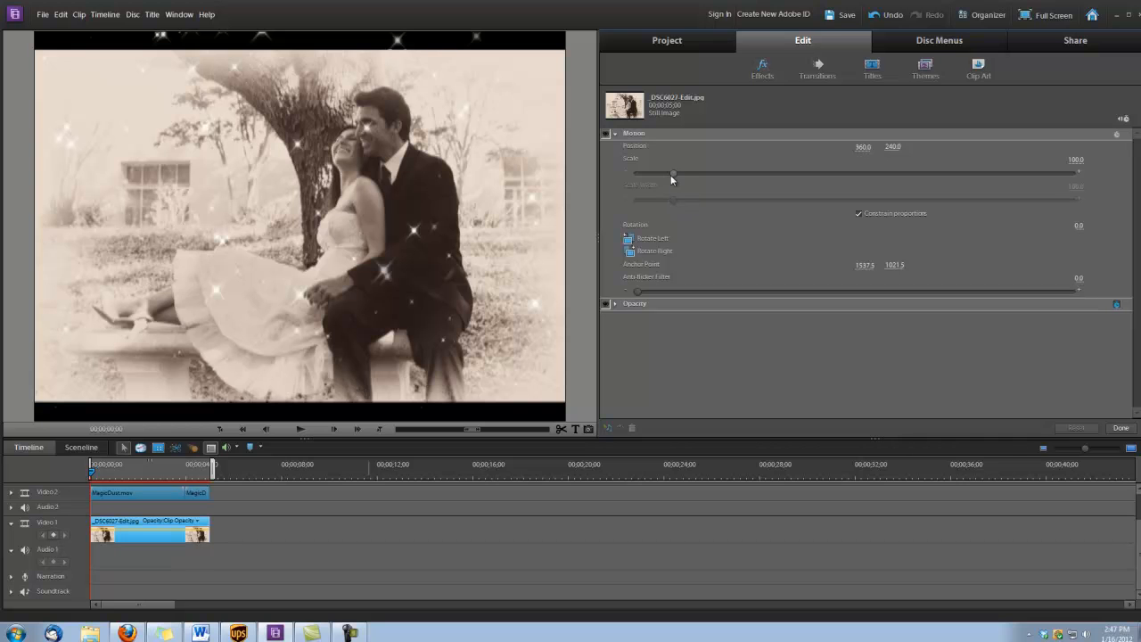